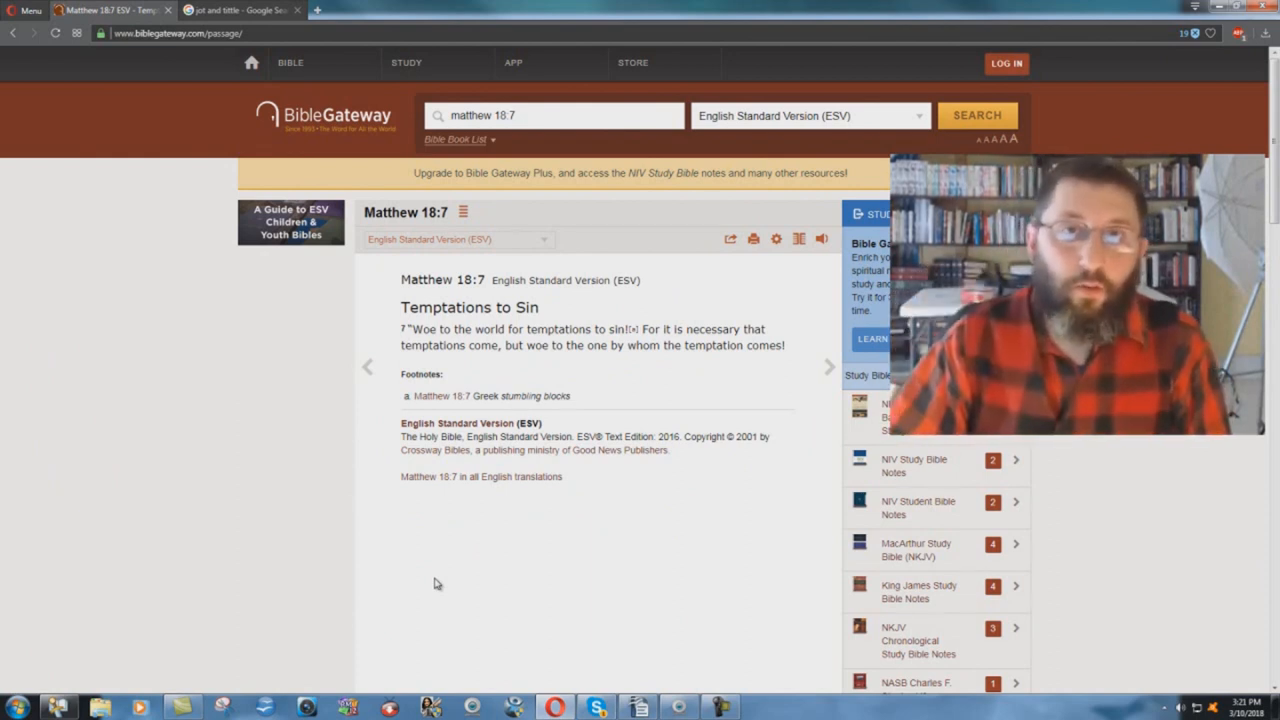
pyautogui.moveTo(361, 593)
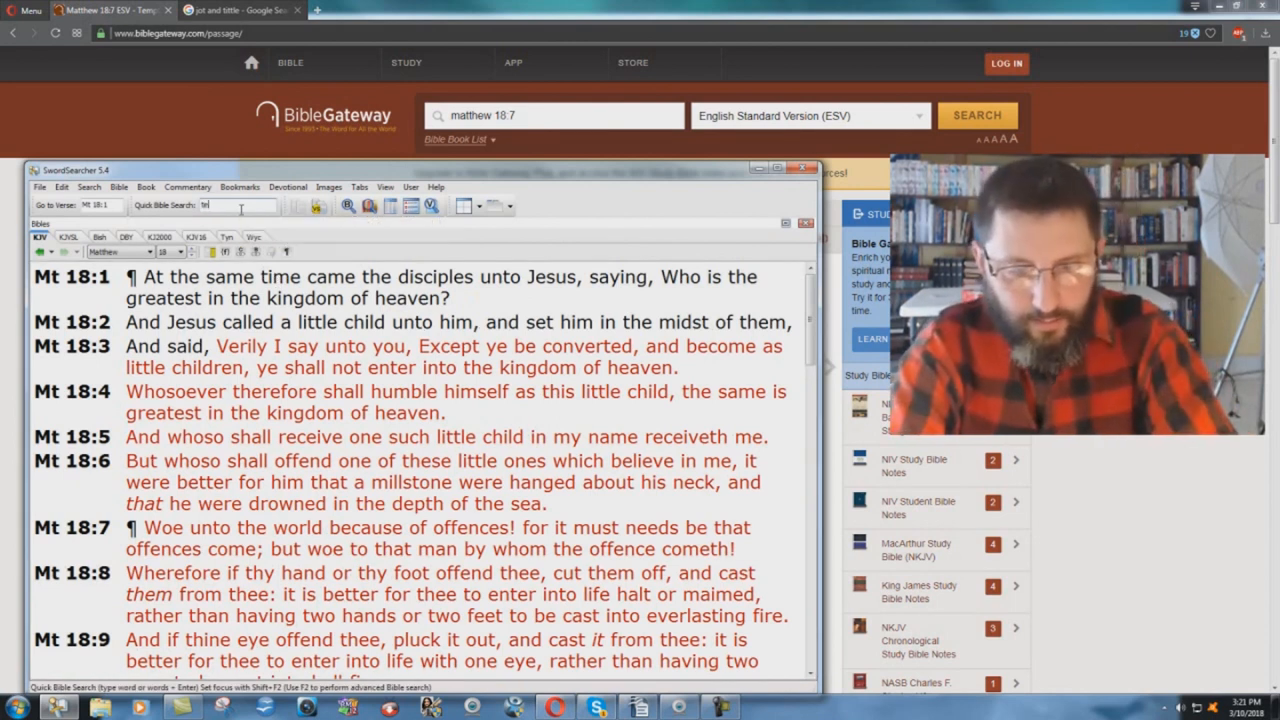
# - Search the KJV for 'tempted' (25 matches in 22 verses) and open Hebrews 2:18
pyautogui.write('tempted')
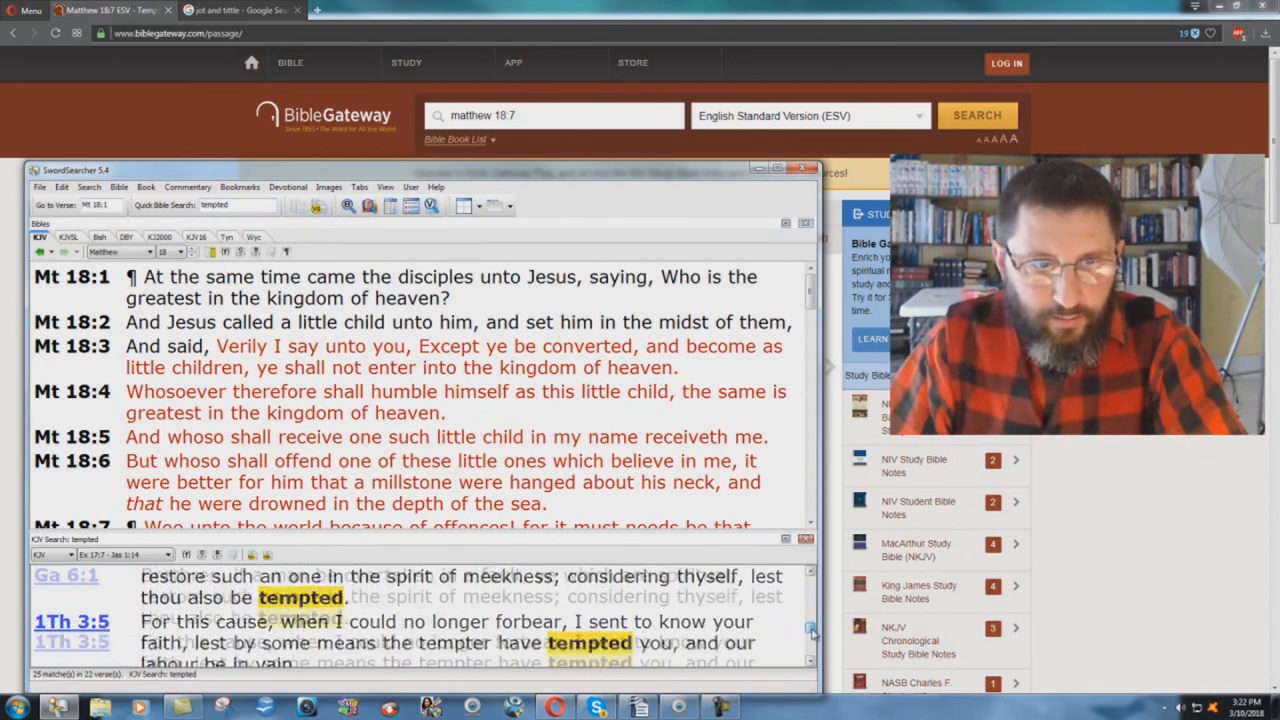
pyautogui.scroll(-3)
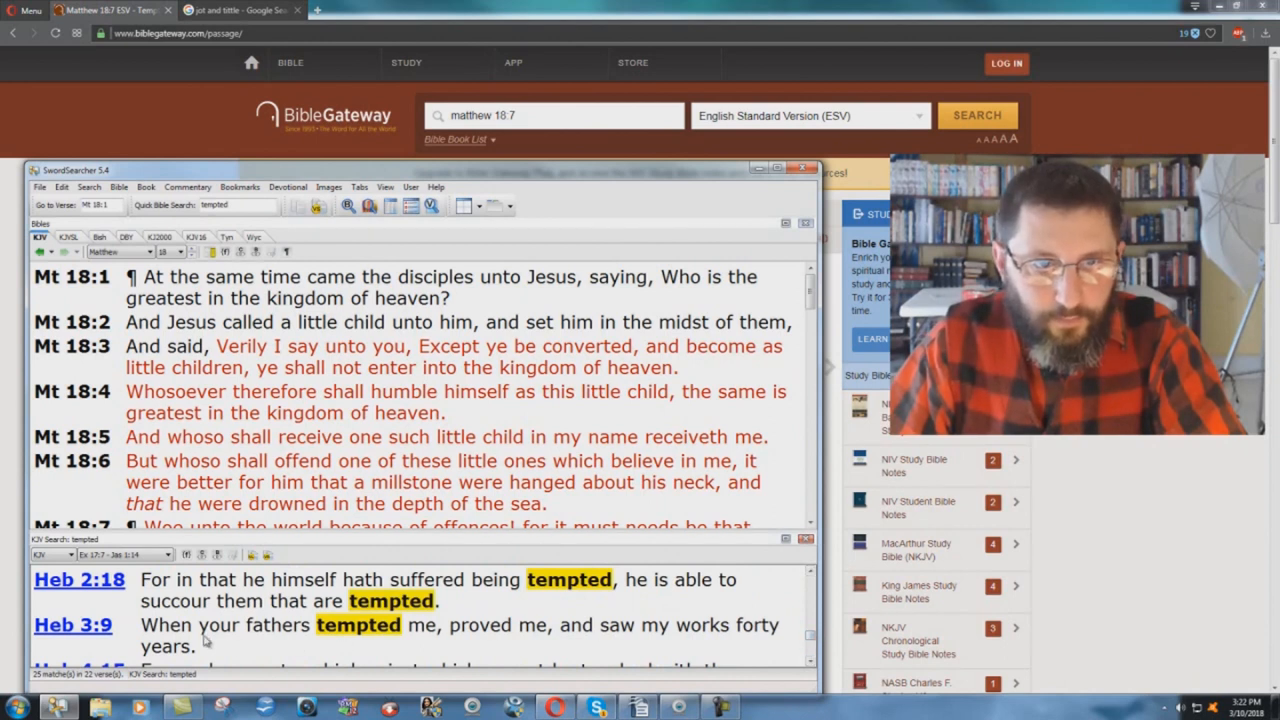
pyautogui.click(79, 579)
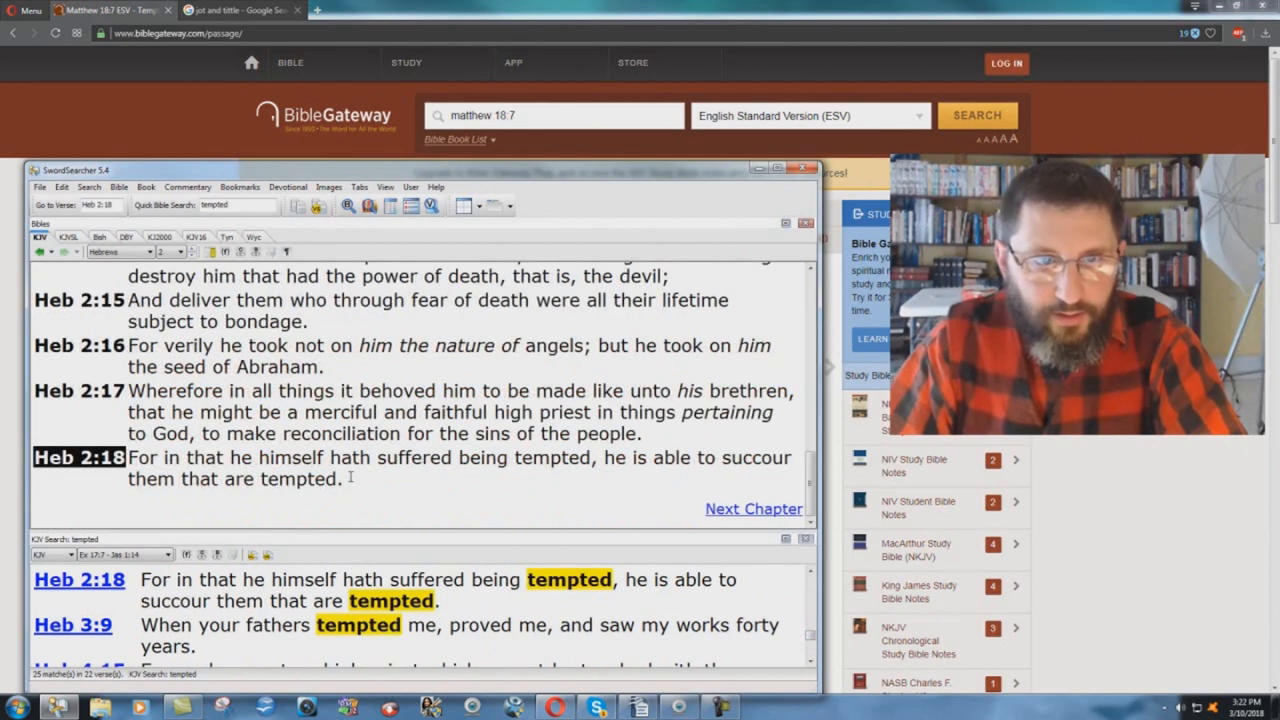